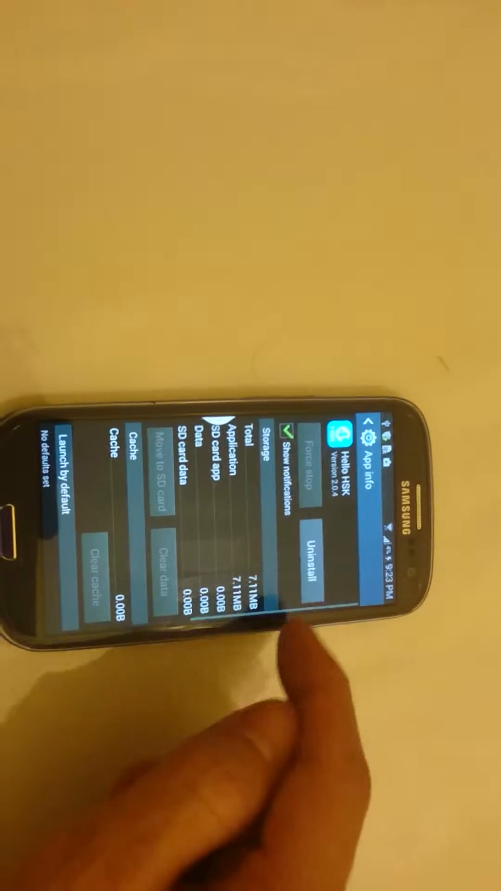
Uninstall Hello HSK from its App info screen.
{"action": "left_click", "coordinate": [310, 564]}
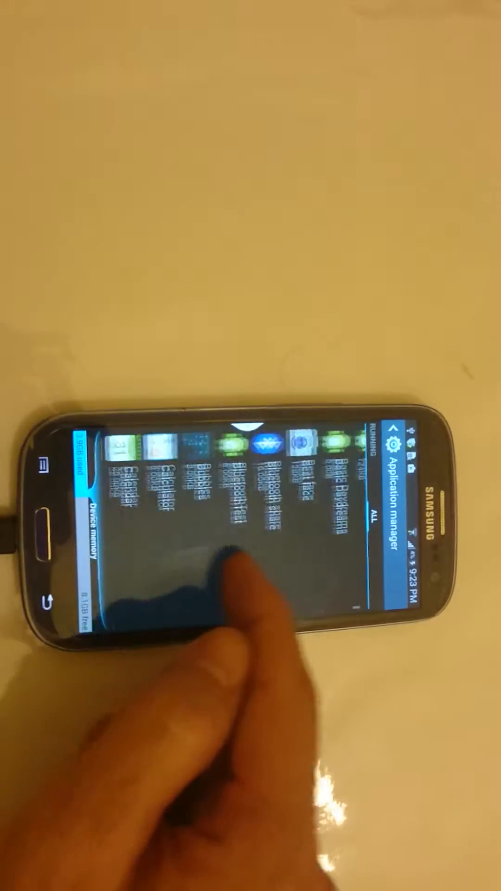
Scroll the All apps list down to the C entries — ChatON, Chrome, Clock.
{"action": "scroll", "scroll_direction": "down", "scroll_amount": 3}
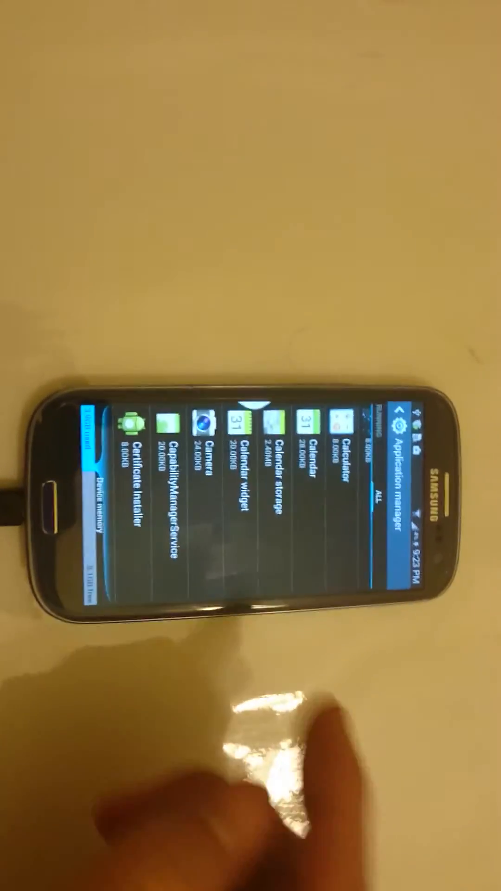
{"action": "scroll", "scroll_direction": "down", "scroll_amount": 3}
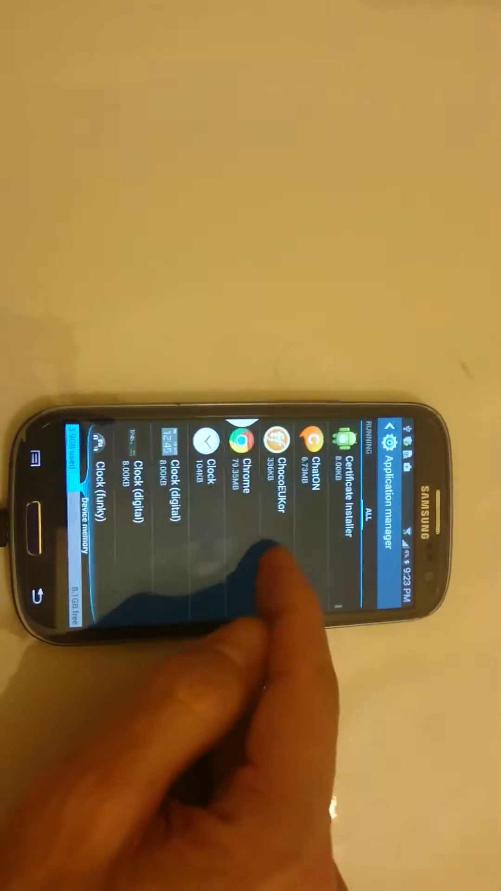